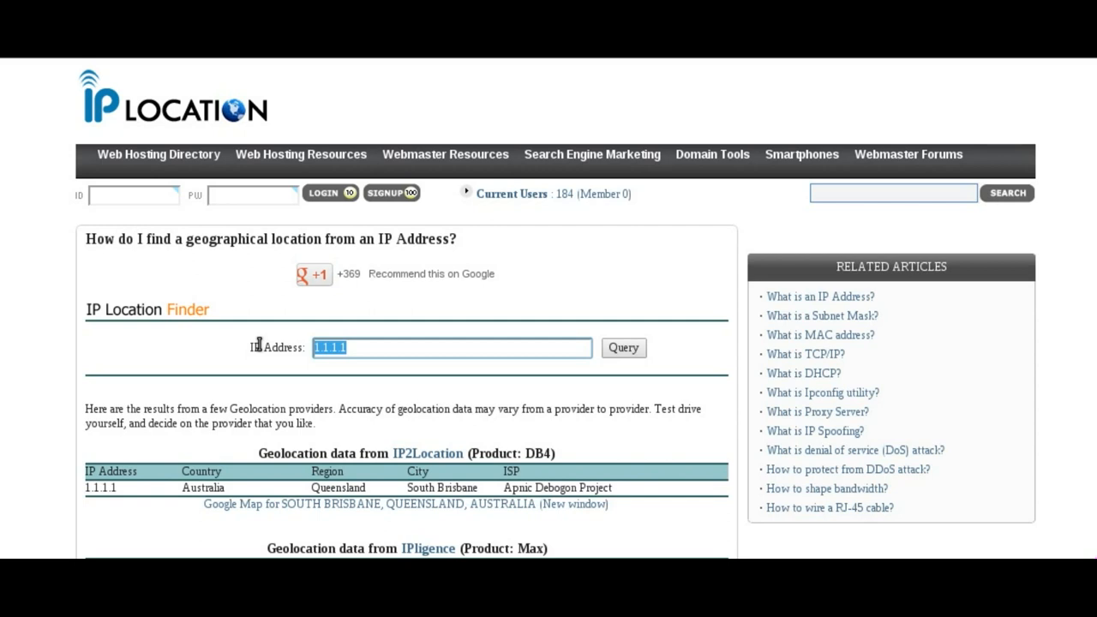
# Step: Look up 2.2.2.2 on IP Location, which places it in Rennes, Bretagne, France
pyautogui.write('2.')
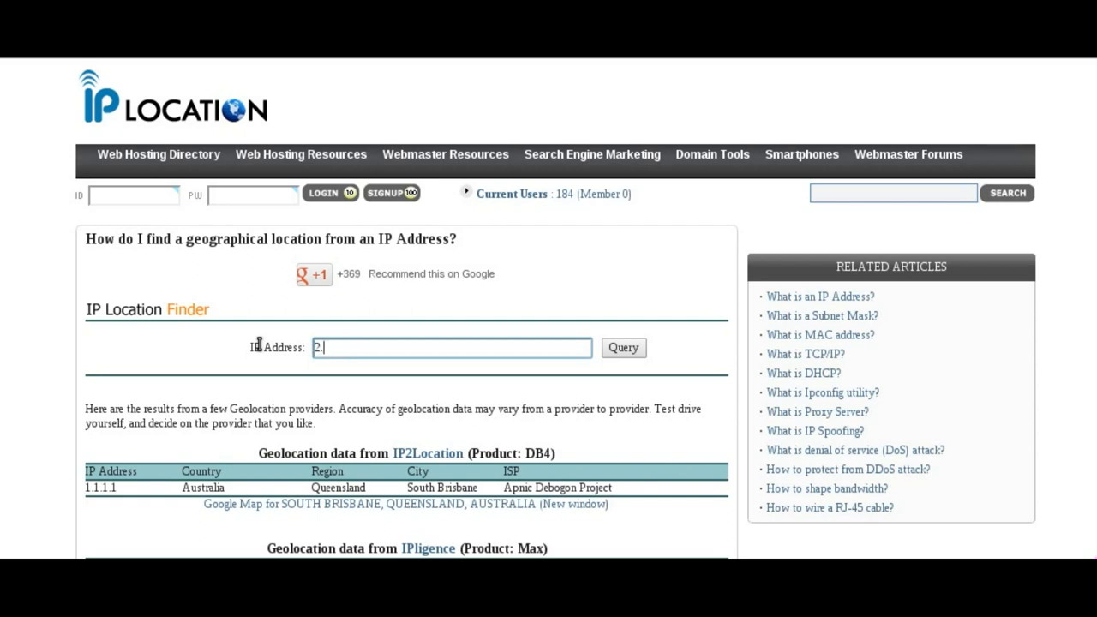
pyautogui.write('.2.2')
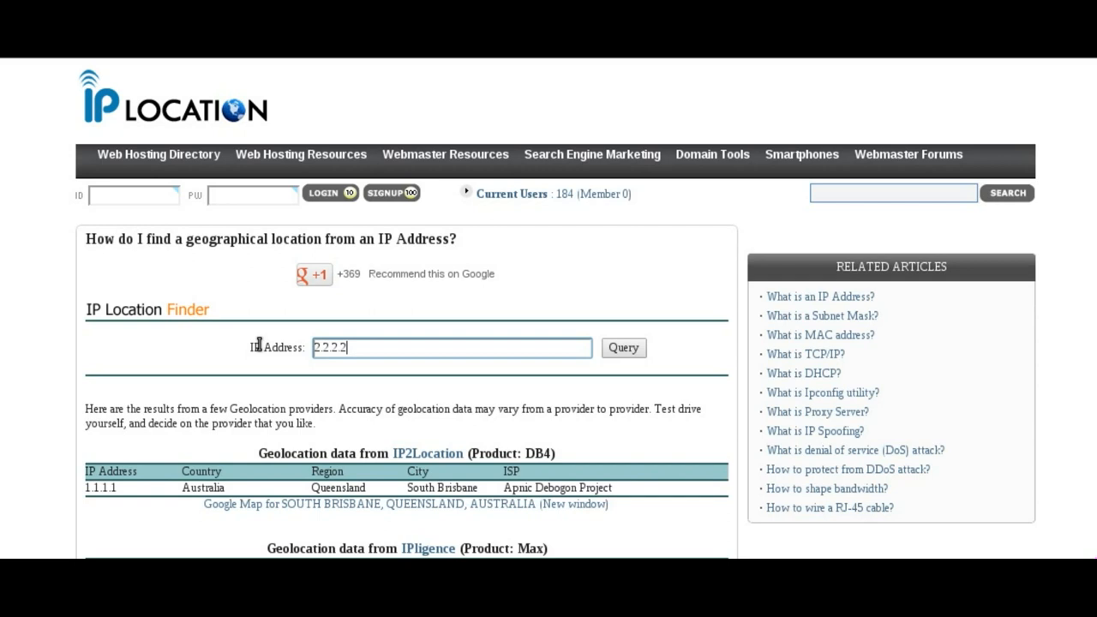
pyautogui.click(623, 347)
pyautogui.write('whois.')
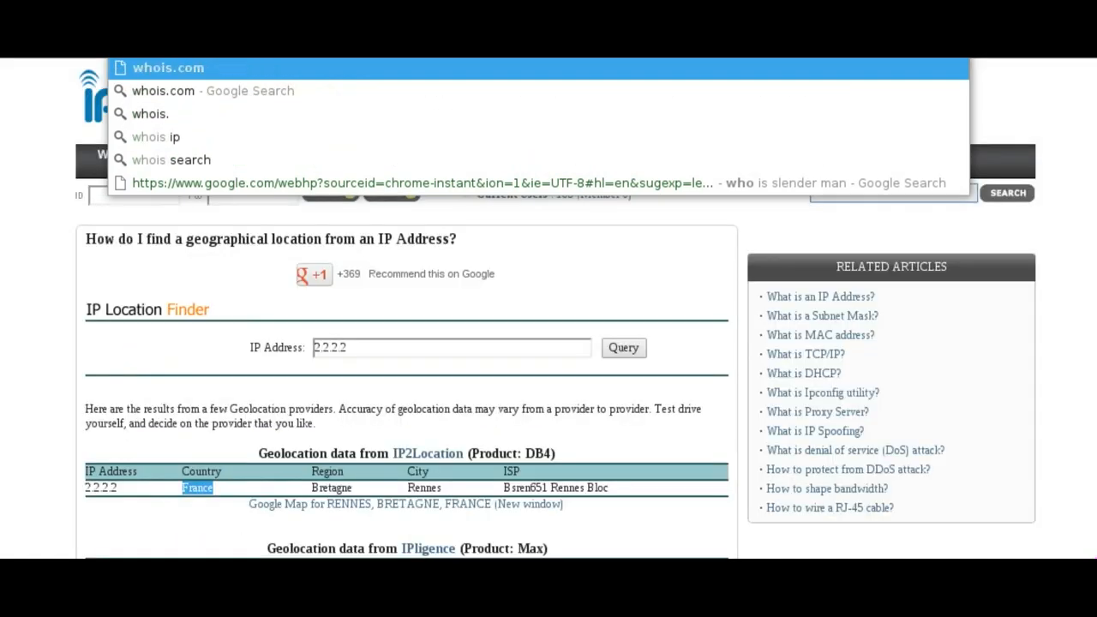
# Step: Enter 2.2.2.2 on Whois.com and WHOis.net and submit the whois lookup
pyautogui.click(168, 68)
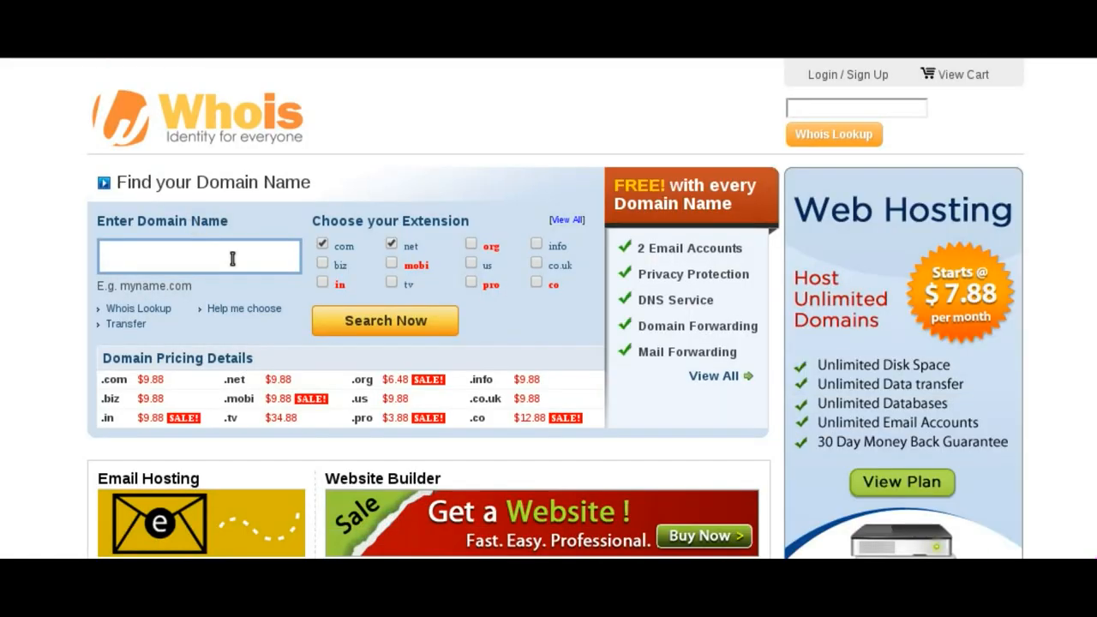
pyautogui.write('2.2.2.2')
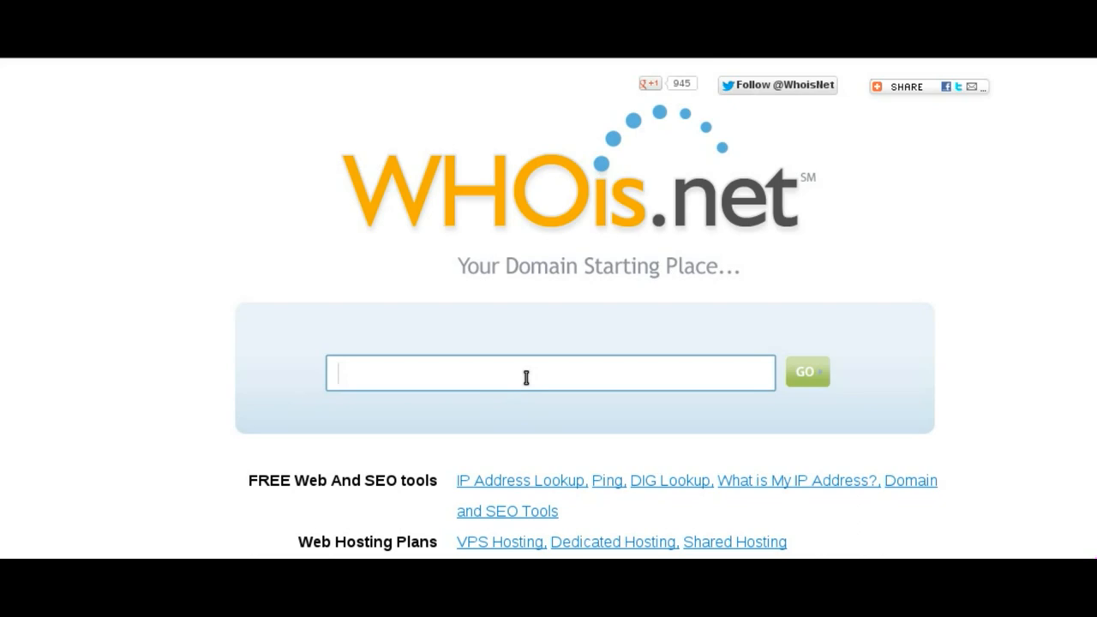
pyautogui.write('2.2.2.2')
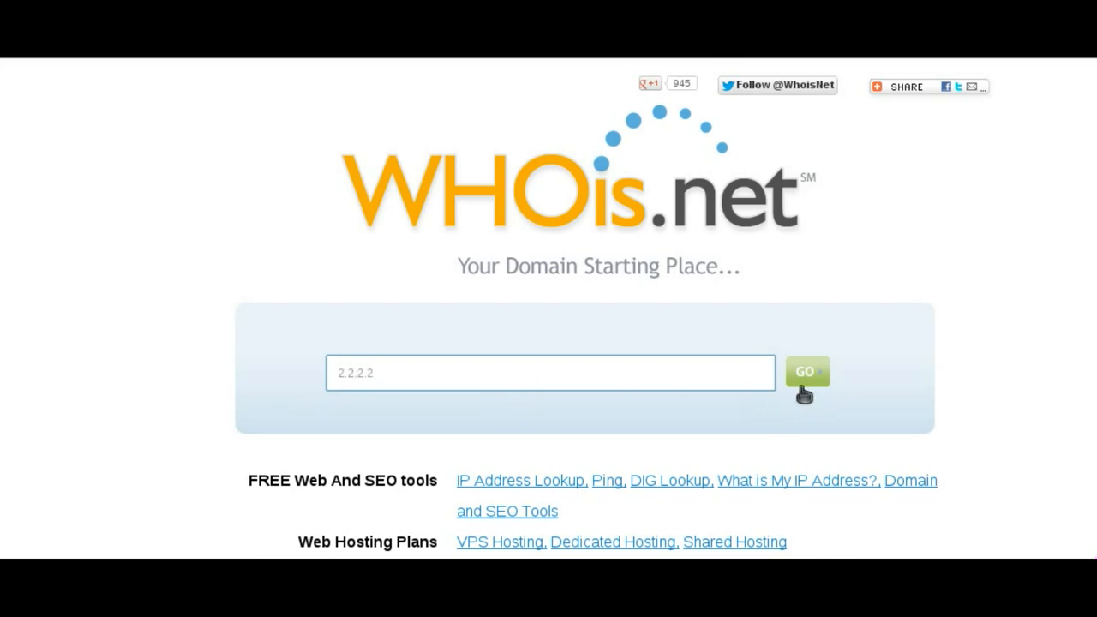
pyautogui.click(807, 372)
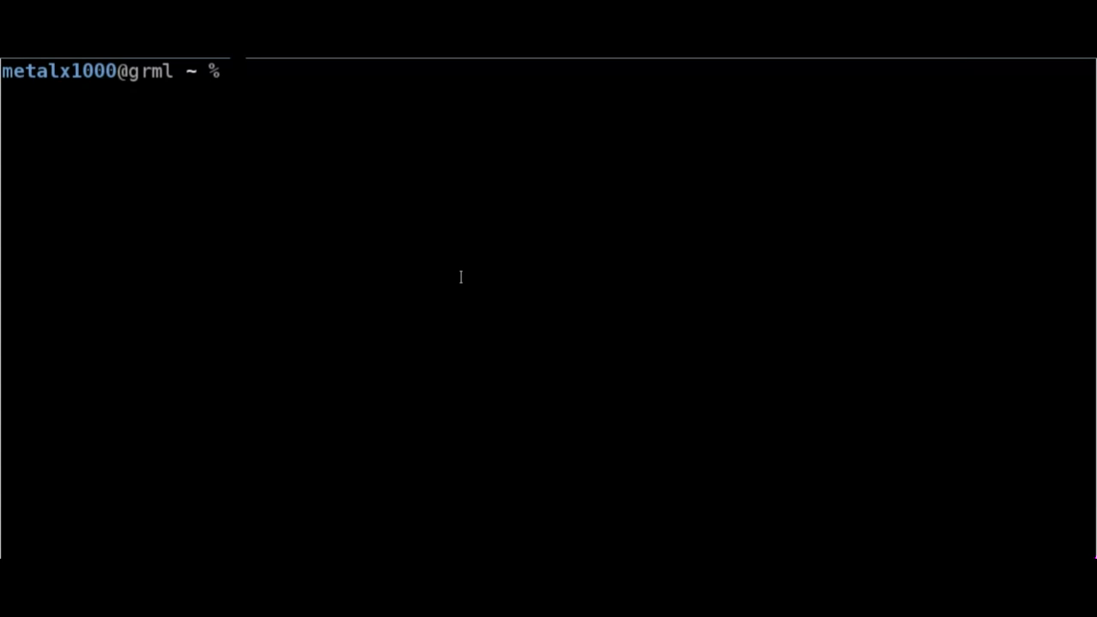
# Step: Run whois 2.2.2.2 and scroll to the France Telecom Orange, FR record
pyautogui.write('whois')
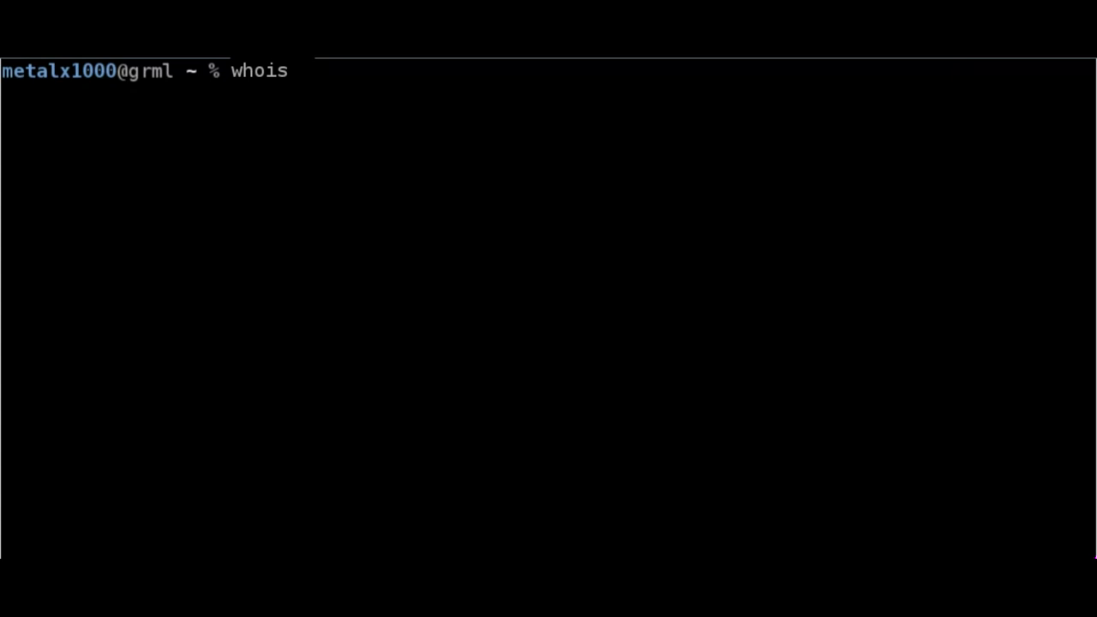
pyautogui.press('Return')
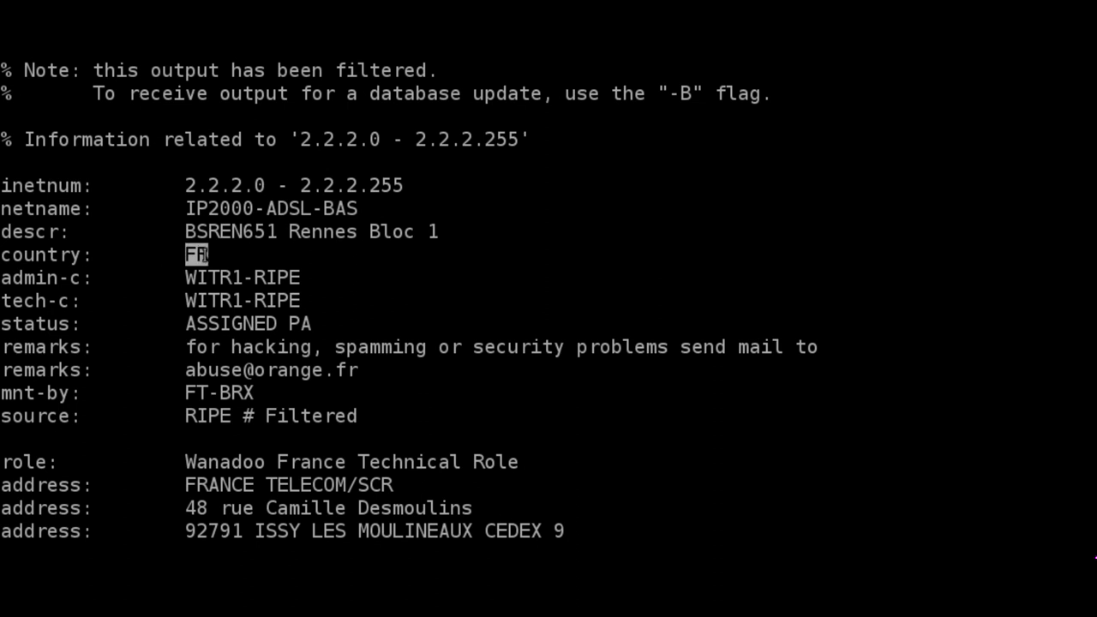
pyautogui.scroll(-3)
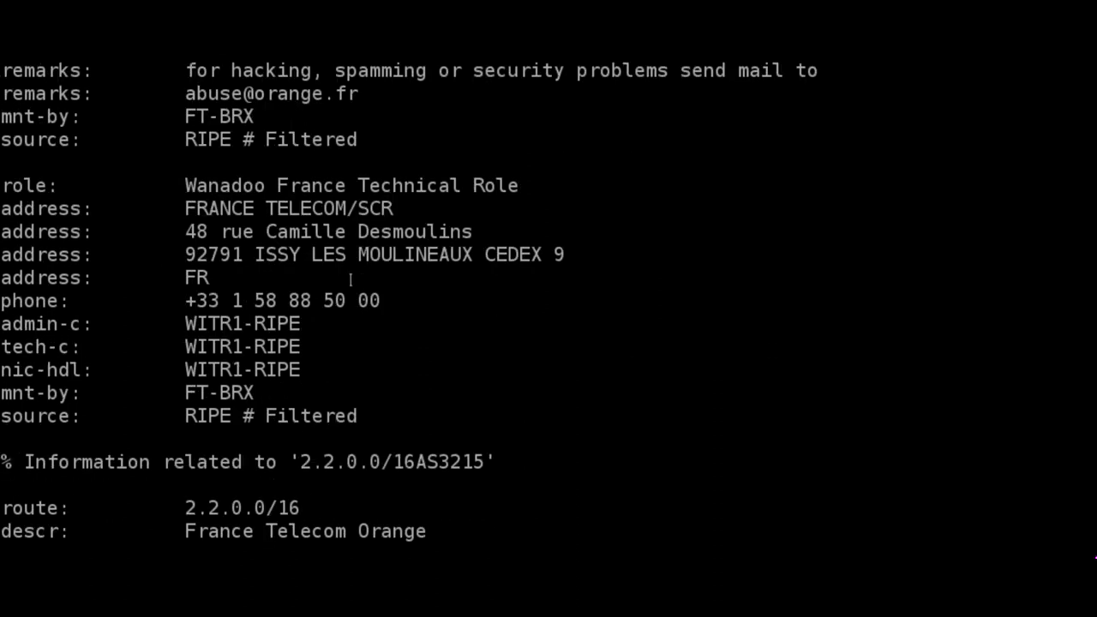
pyautogui.scroll(-3)
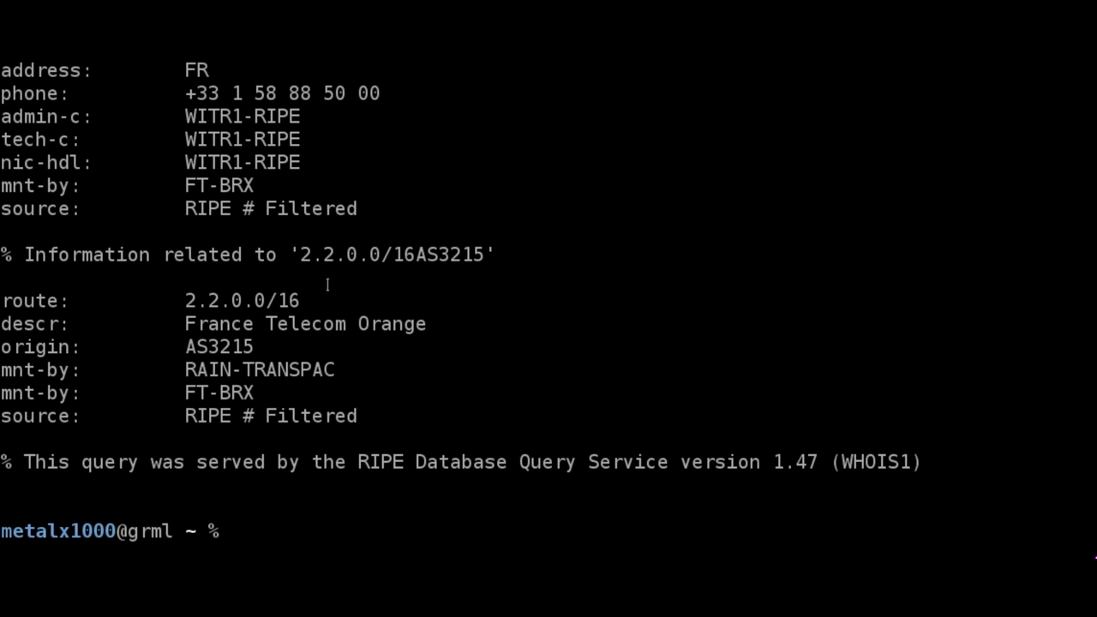
# Step: Run 'aptitude search geoip' to list geoip packages and their install status
pyautogui.write('aptitude')
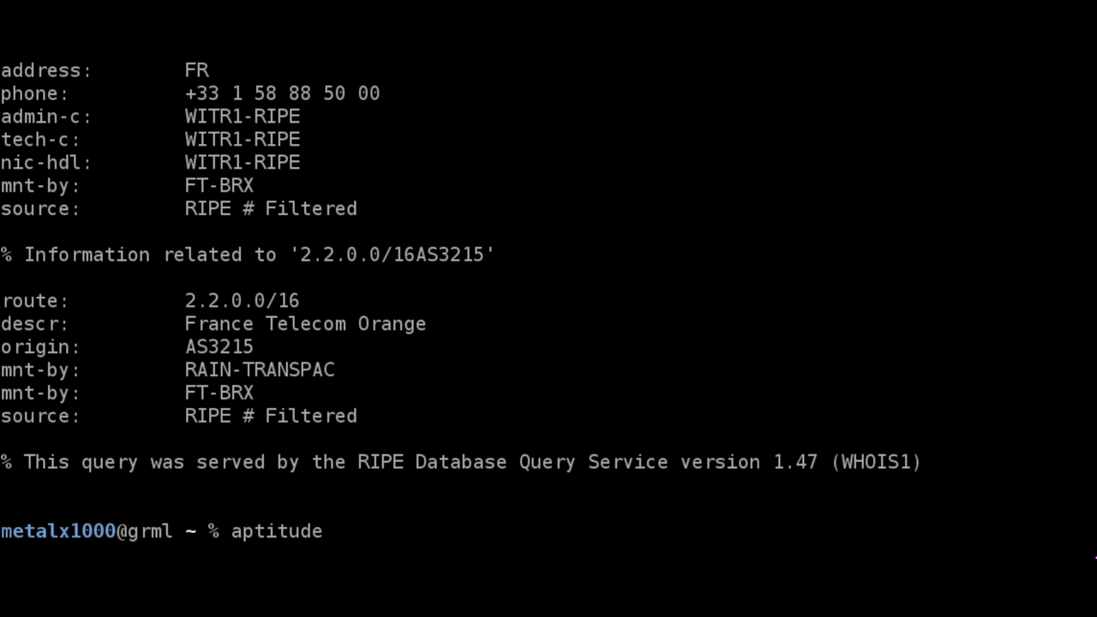
pyautogui.write('search')
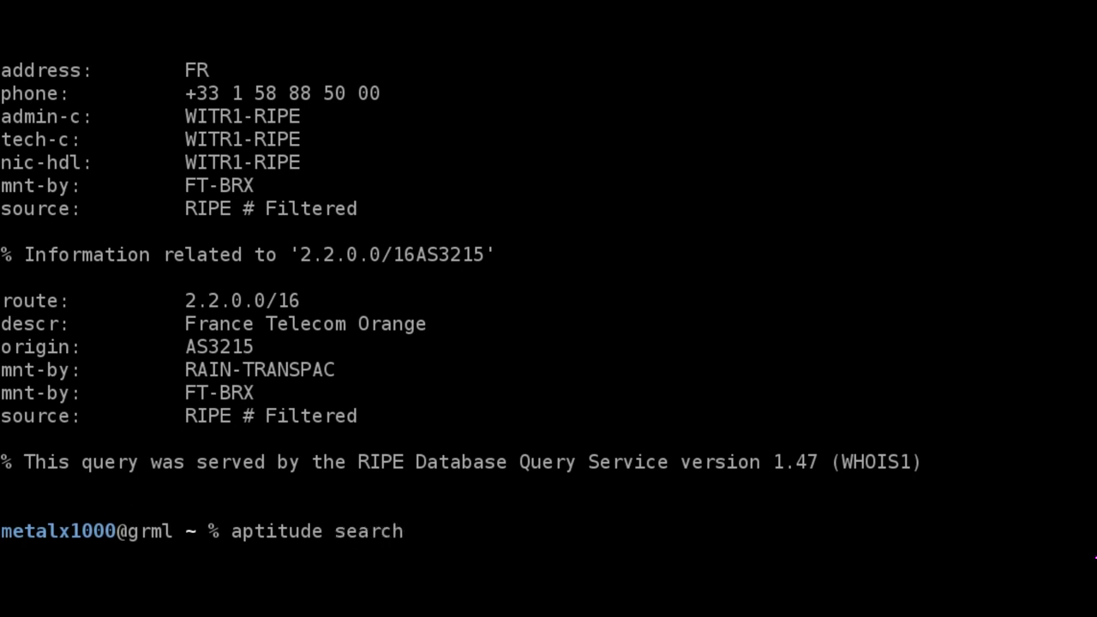
pyautogui.write('geoip')
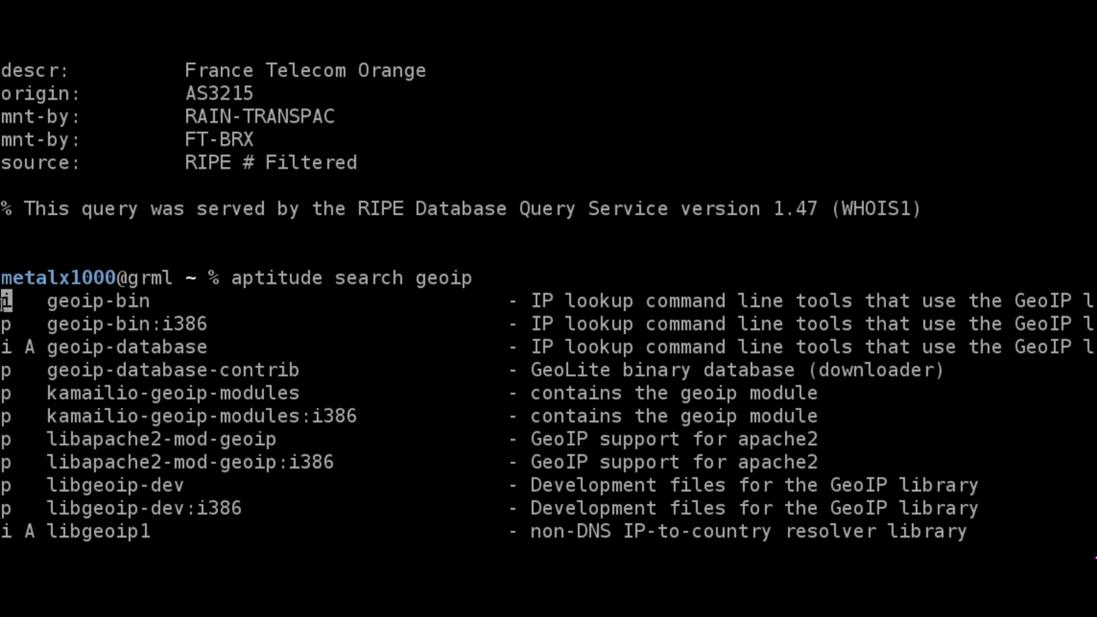
pyautogui.moveTo(378, 319)
pyautogui.write('g')
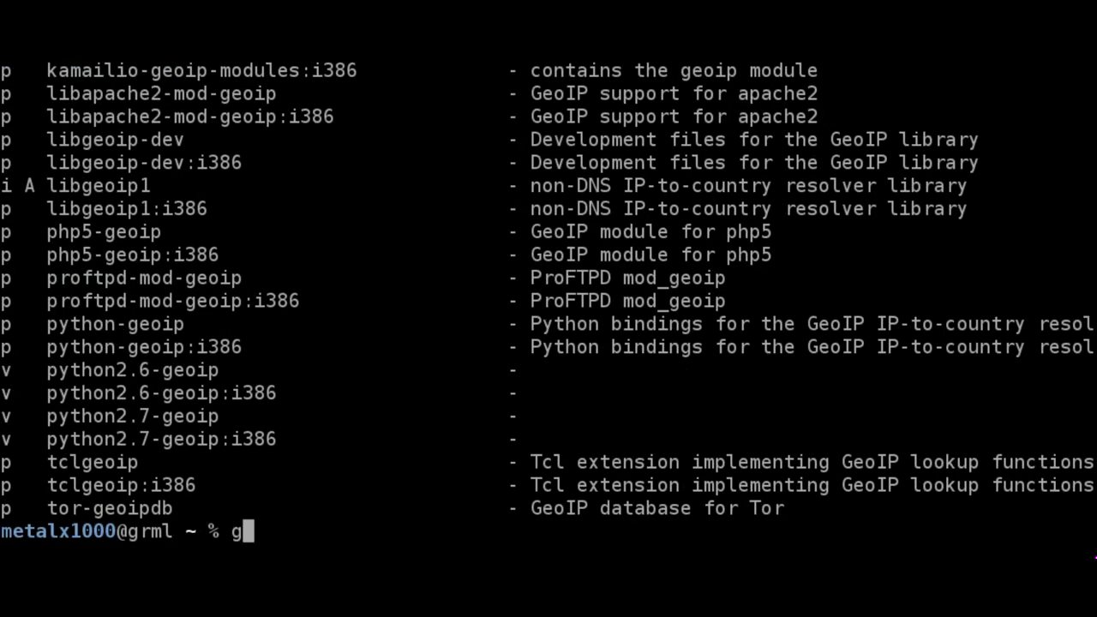
# Step: Run geoiplookup 2.2.2.2, using Tab completion, and get FR, France
pyautogui.write('eoip')
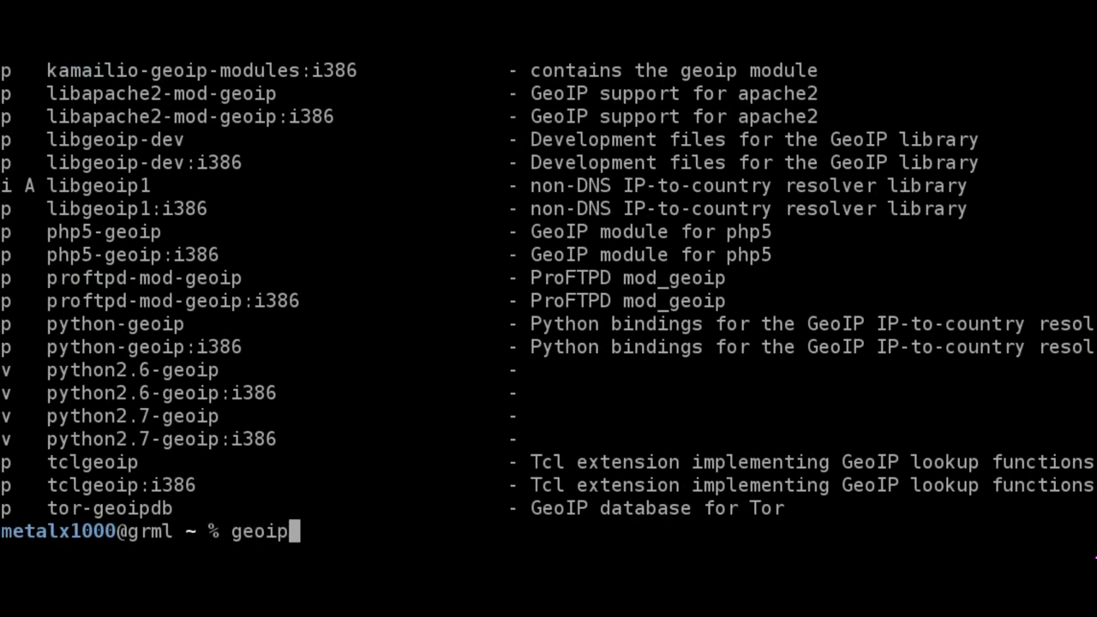
pyautogui.write('l')
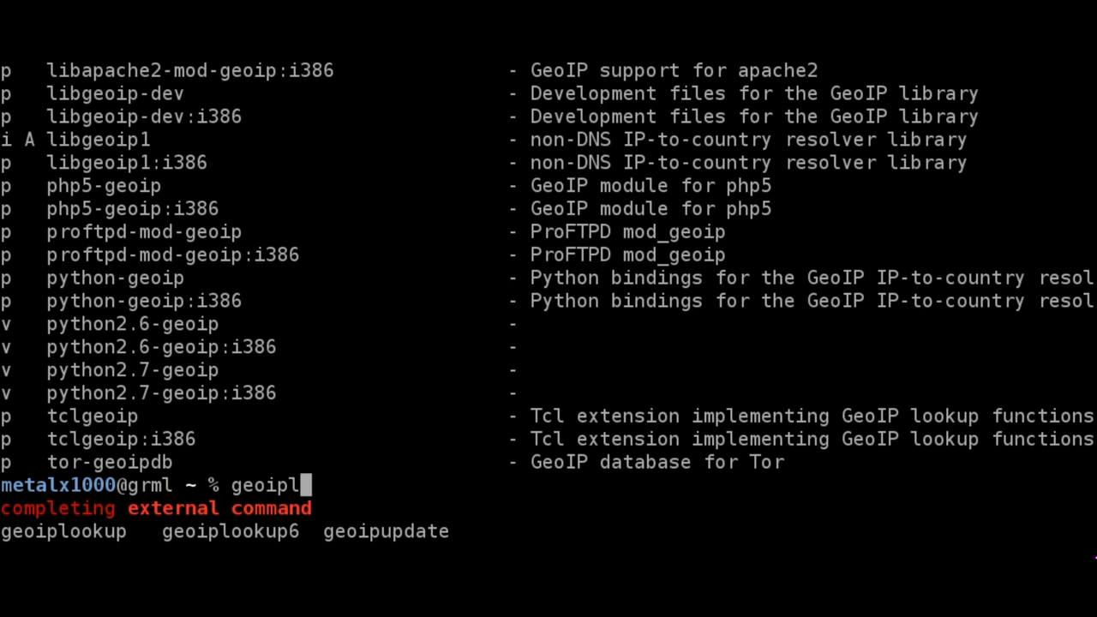
pyautogui.press('Tab')
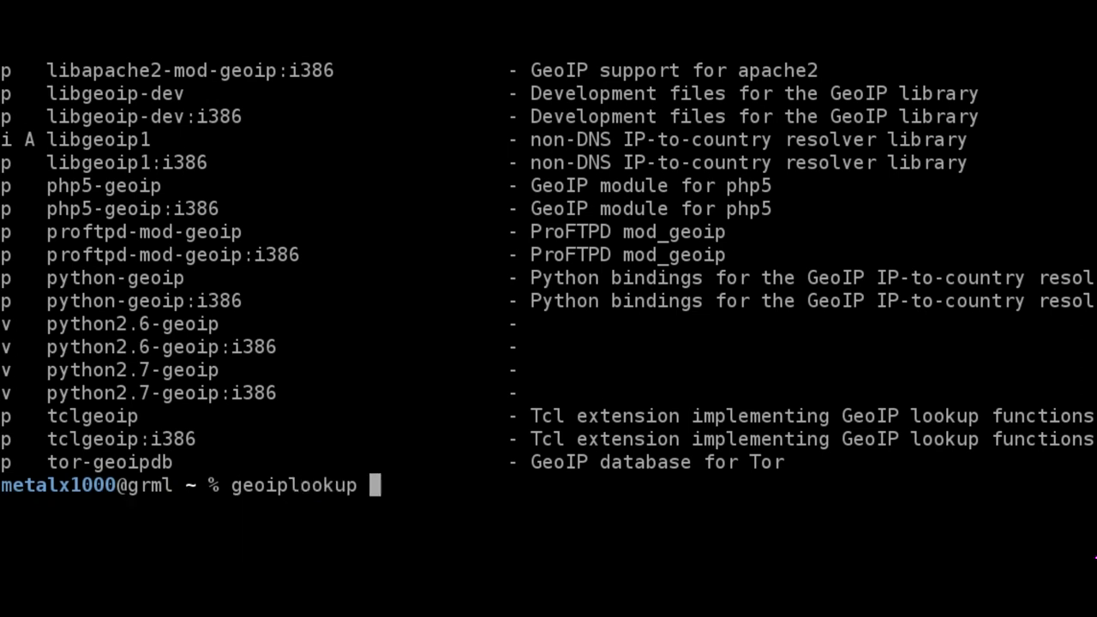
pyautogui.write('2.2.2.')
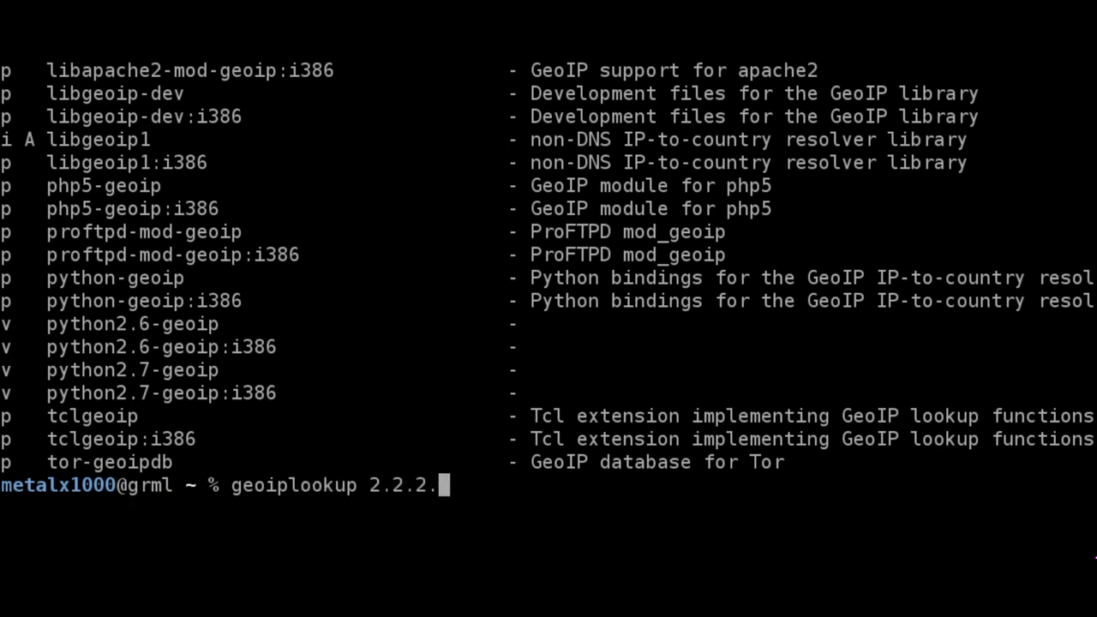
pyautogui.press('Return')
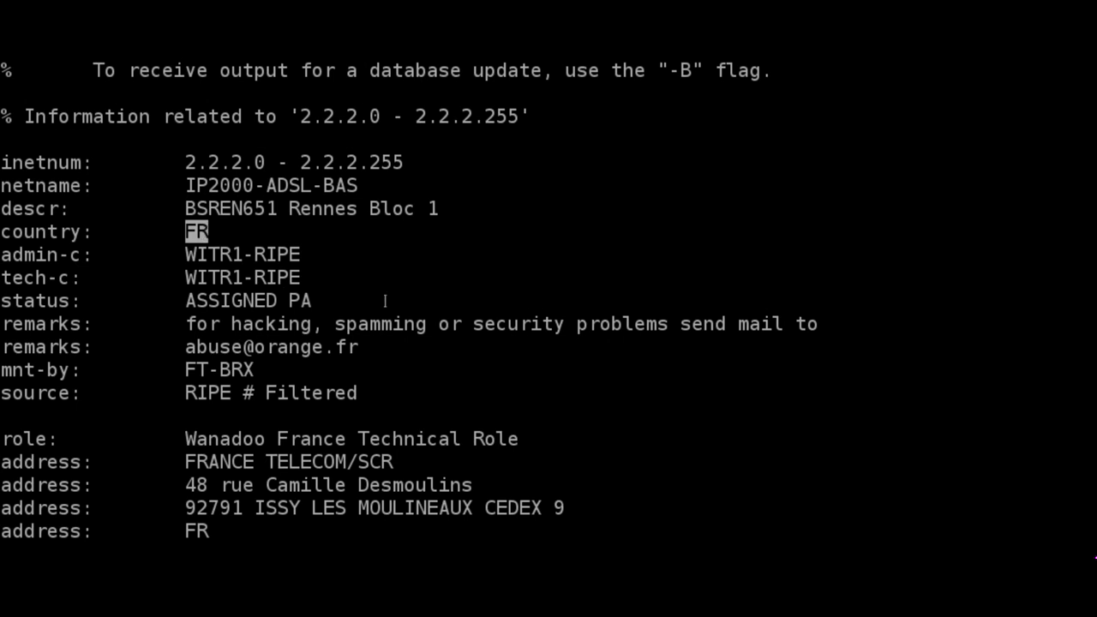
pyautogui.scroll(-3)
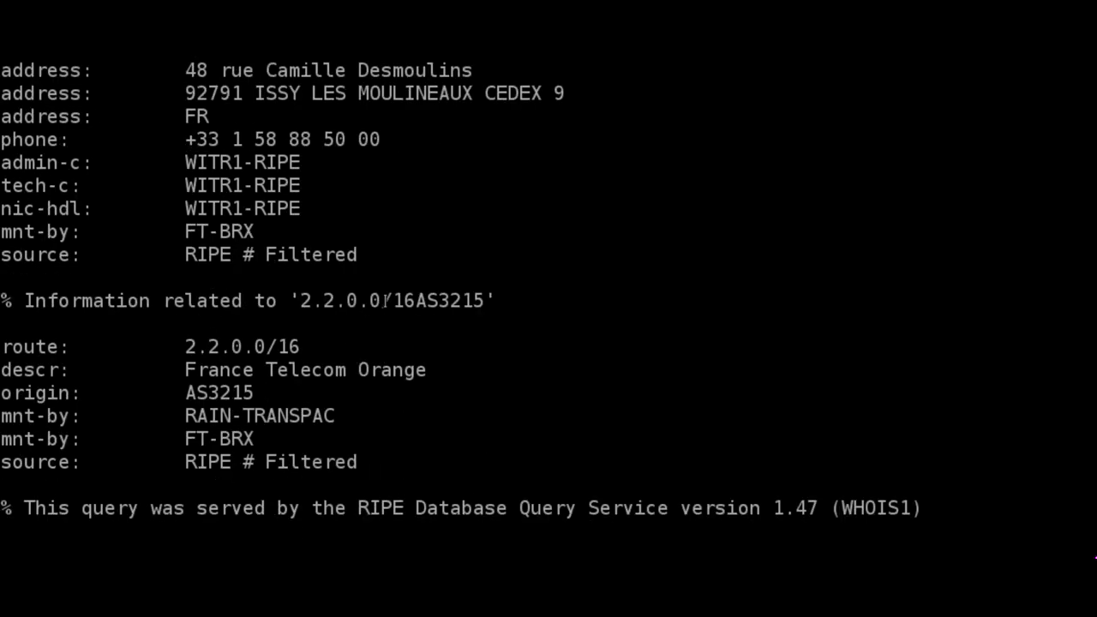
pyautogui.press('Return')
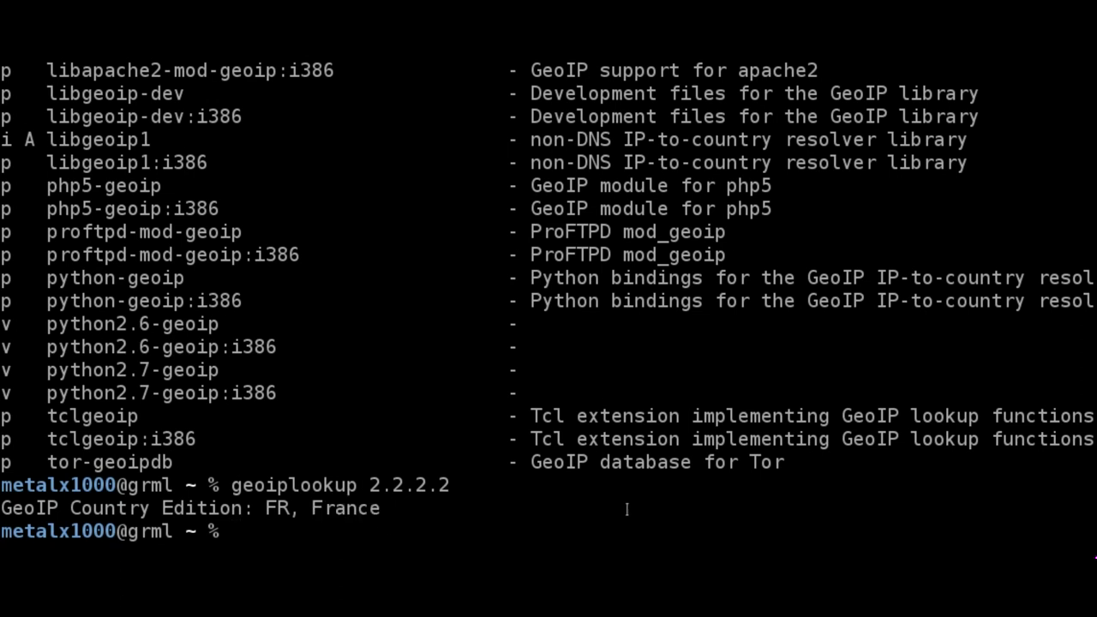
# Step: Run geoiplookup 3.3.3.3, which reports US, United States
pyautogui.write('geoiplookup')
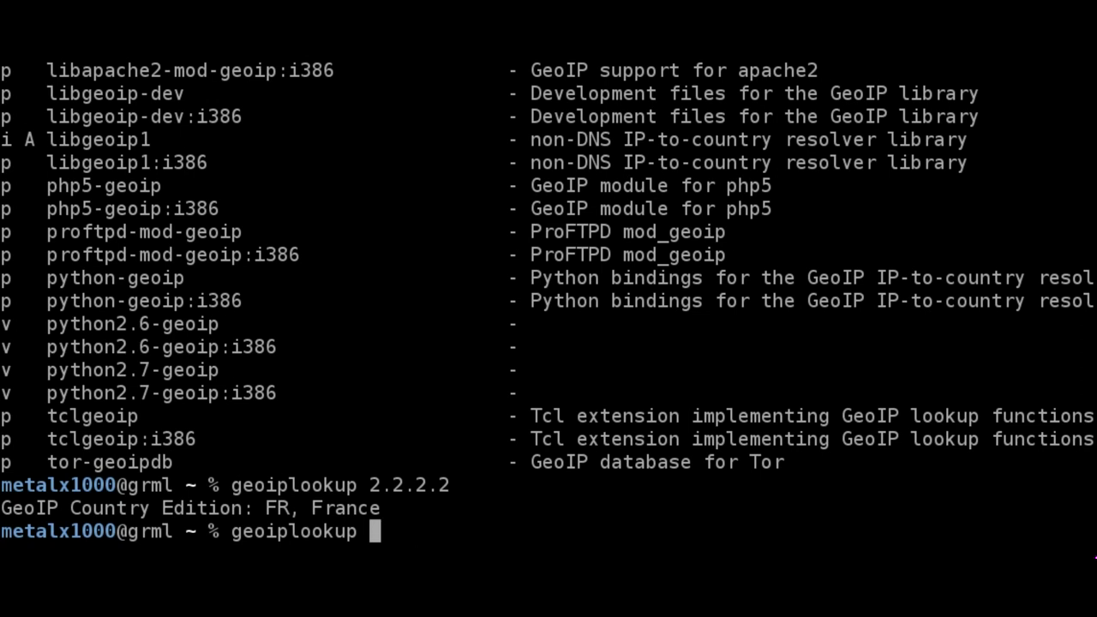
pyautogui.write('3.3.3.3')
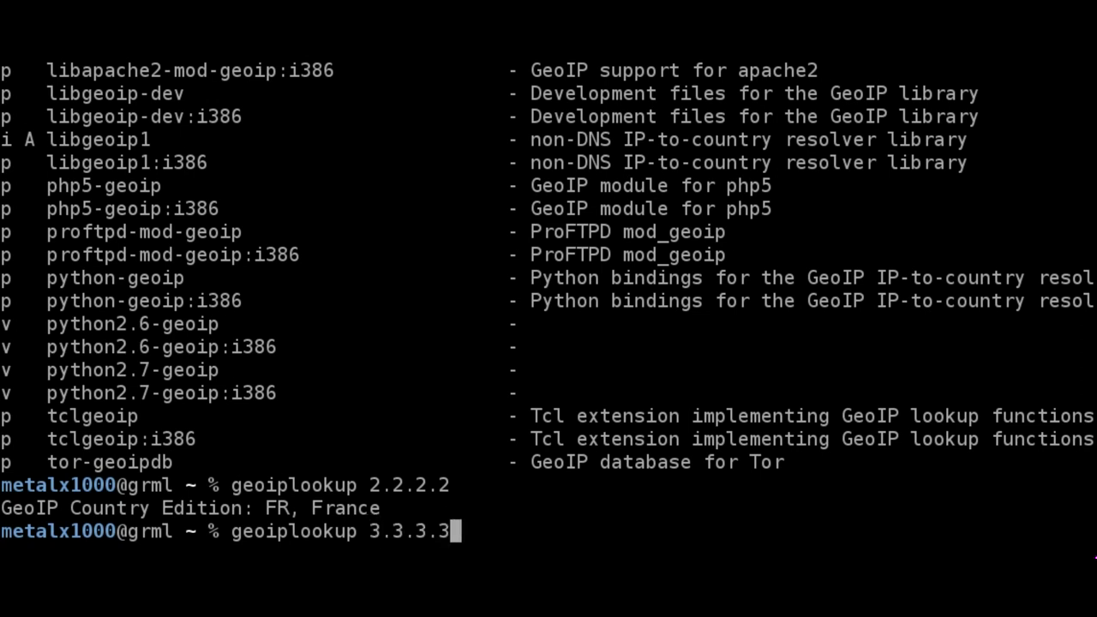
pyautogui.press('Return')
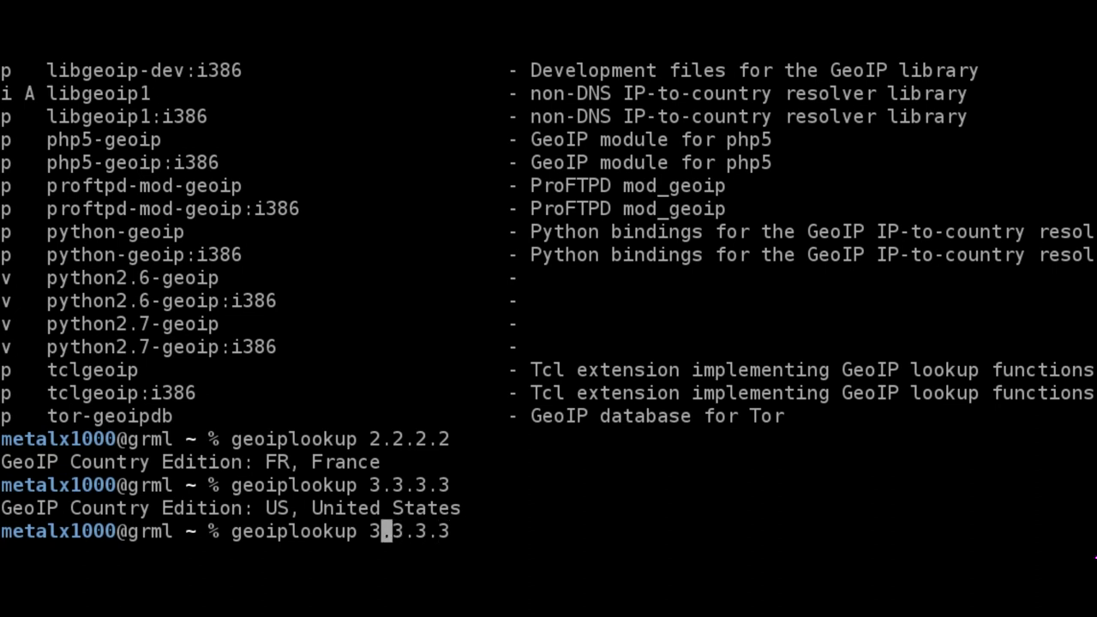
# Step: Edit the recalled command to look up 63.243.13.123, also reported as US
pyautogui.write('6')
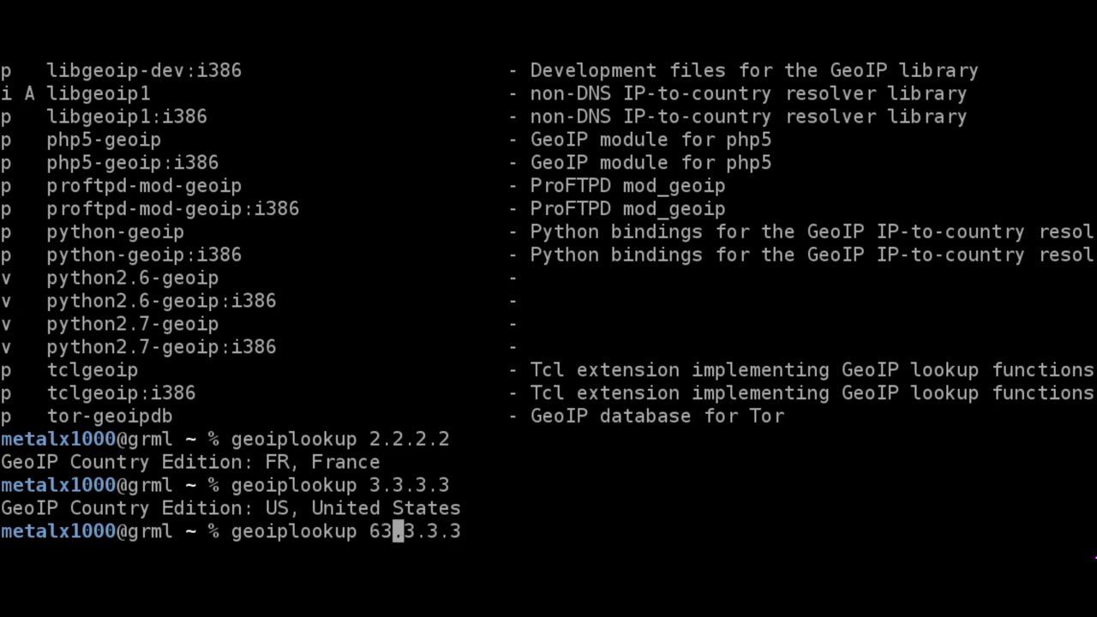
pyautogui.write('24')
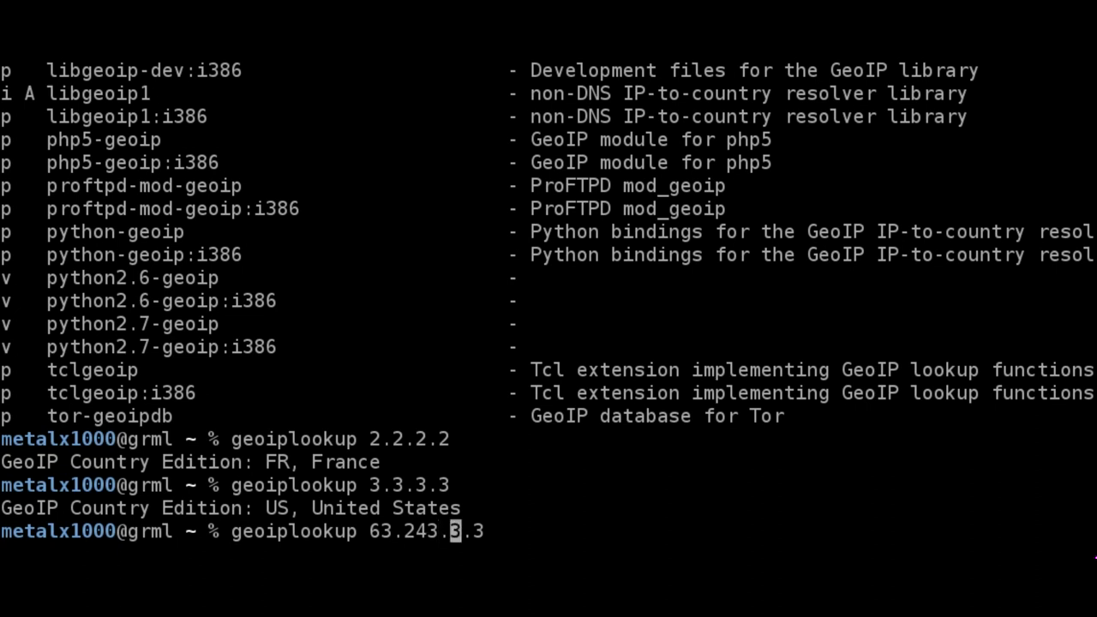
pyautogui.write('13.12')
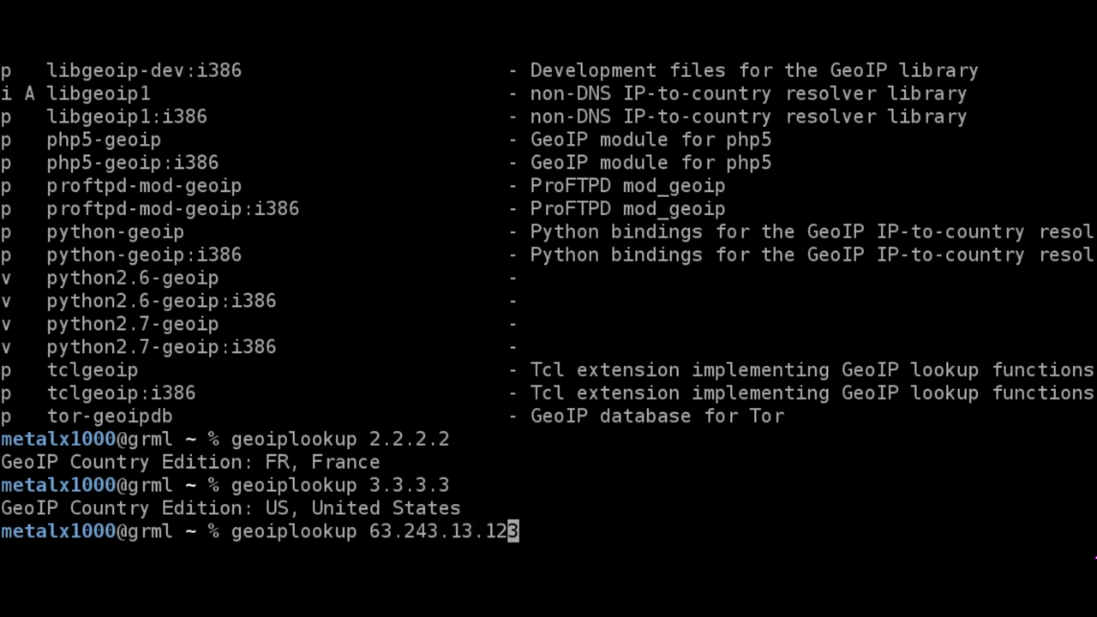
pyautogui.press('Return')
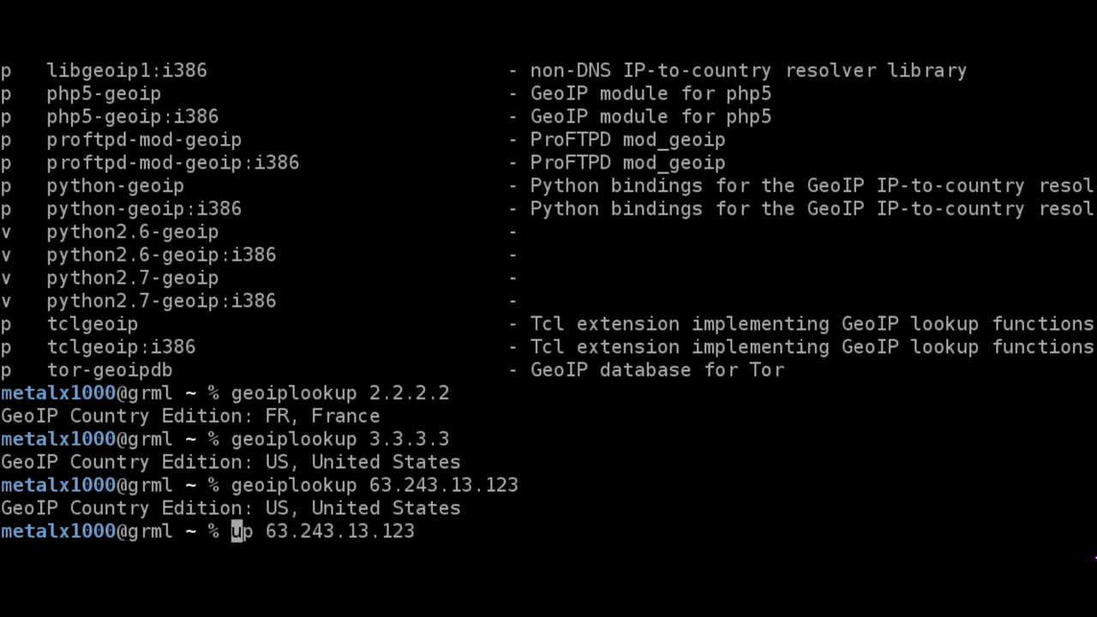
# Step: Run whois on 63.243.13.123 and scroll to the PAETECCOMM 63.243.0.0 - 63.243.127.255 range
pyautogui.write('whois')
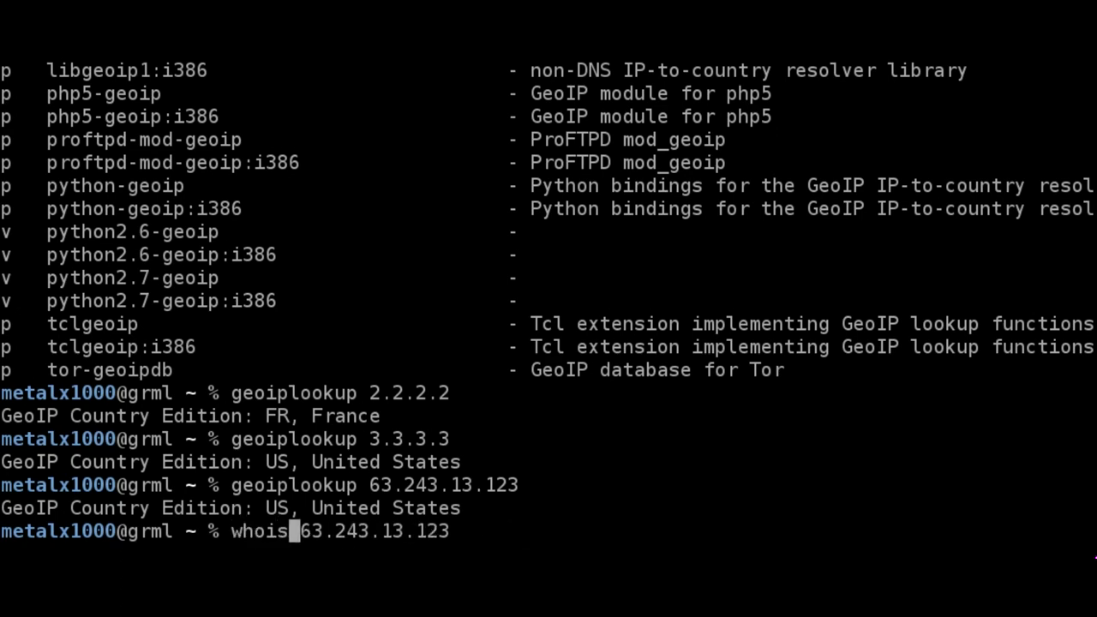
pyautogui.press('Return')
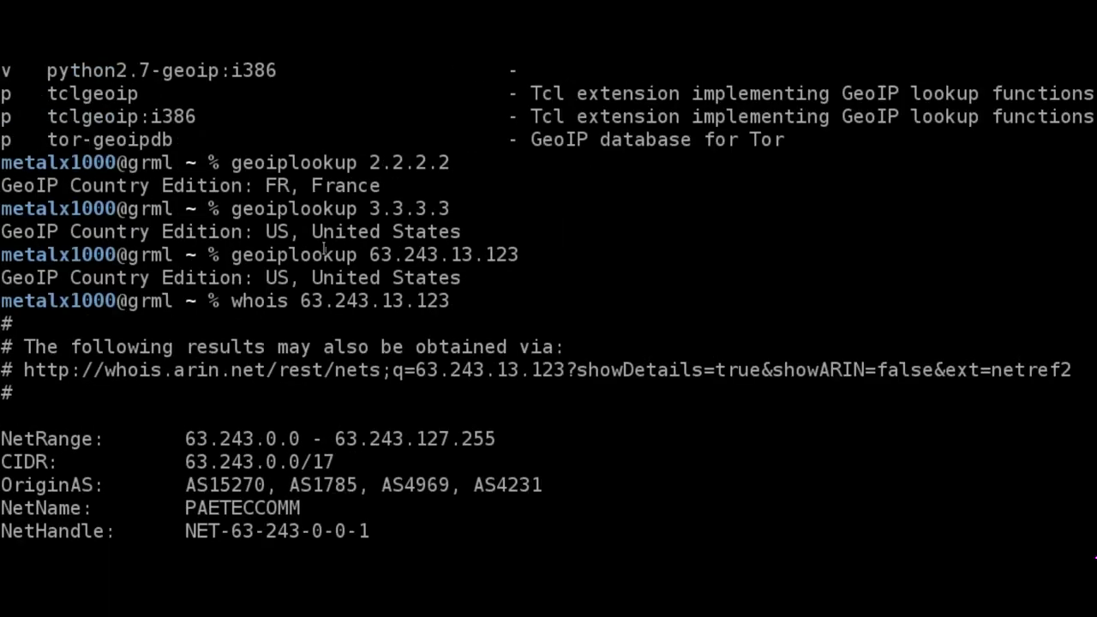
pyautogui.scroll(-3)
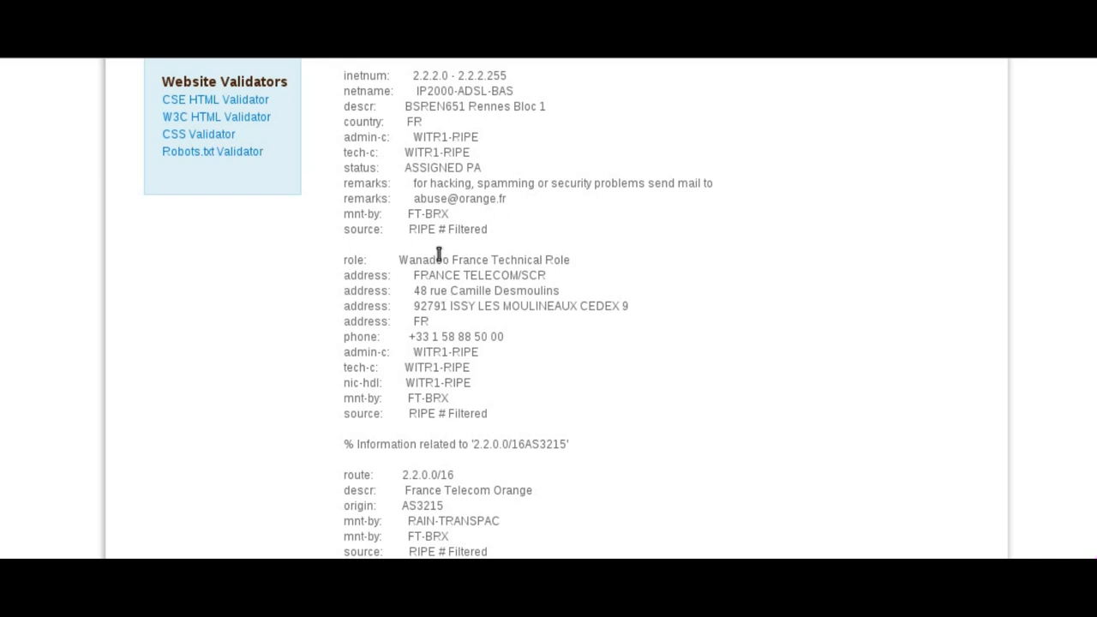
pyautogui.moveTo(583, 370)
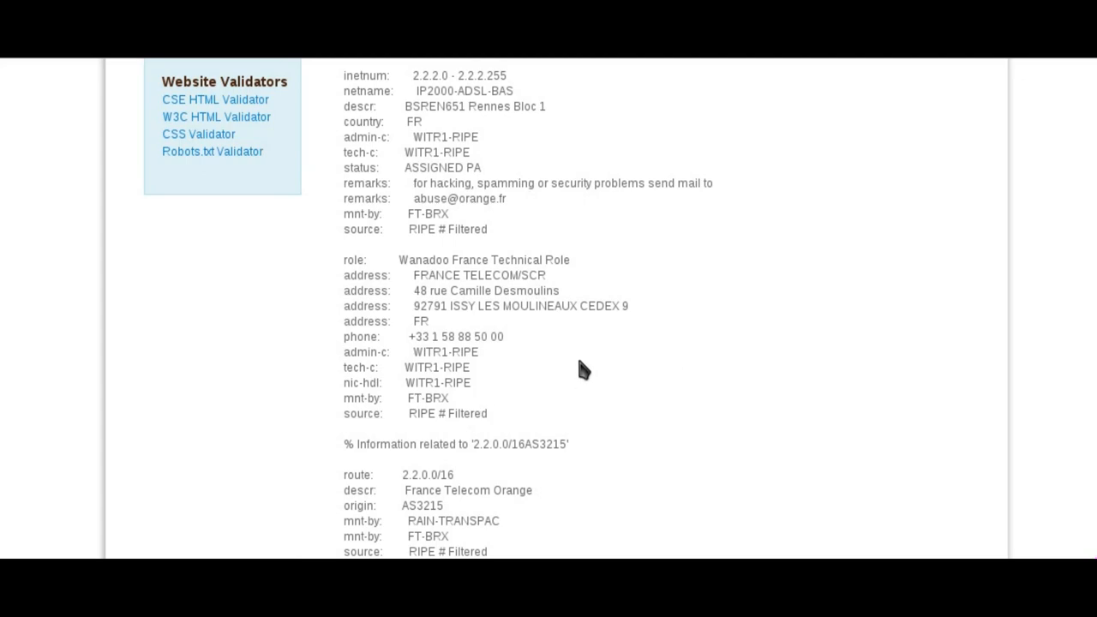